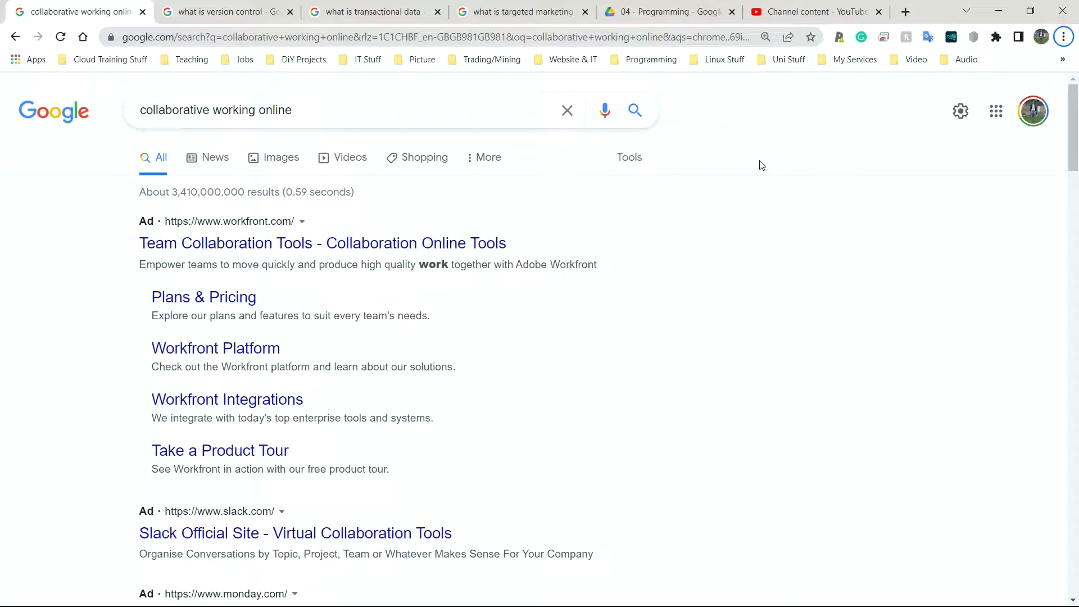
# Scroll down the collaborative-working results to the 'benefits of collaborating online' question under People also ask.
pyautogui.scroll(-3)
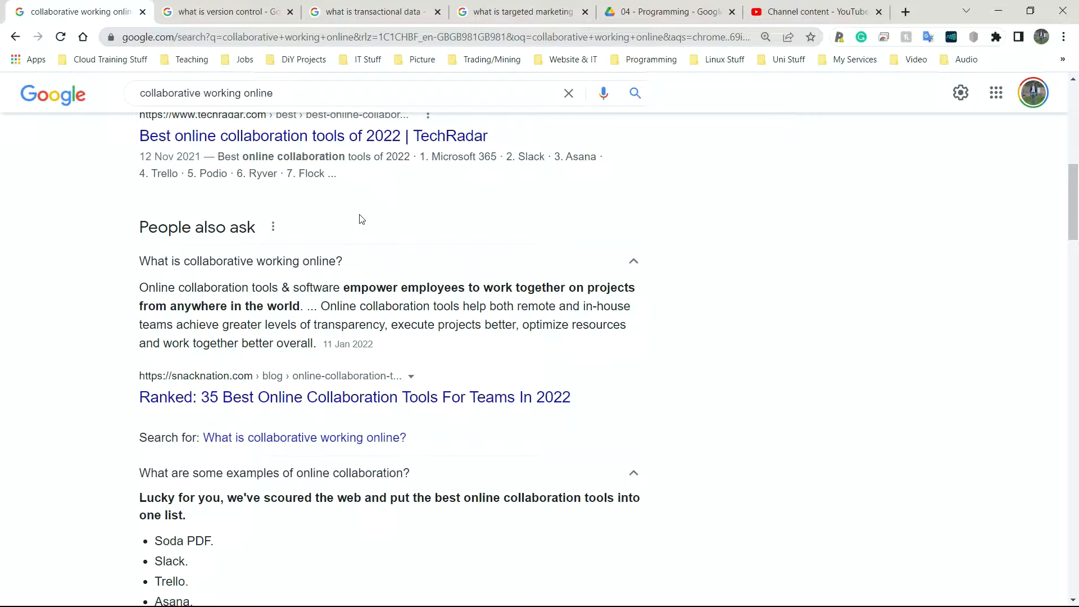
pyautogui.scroll(-3)
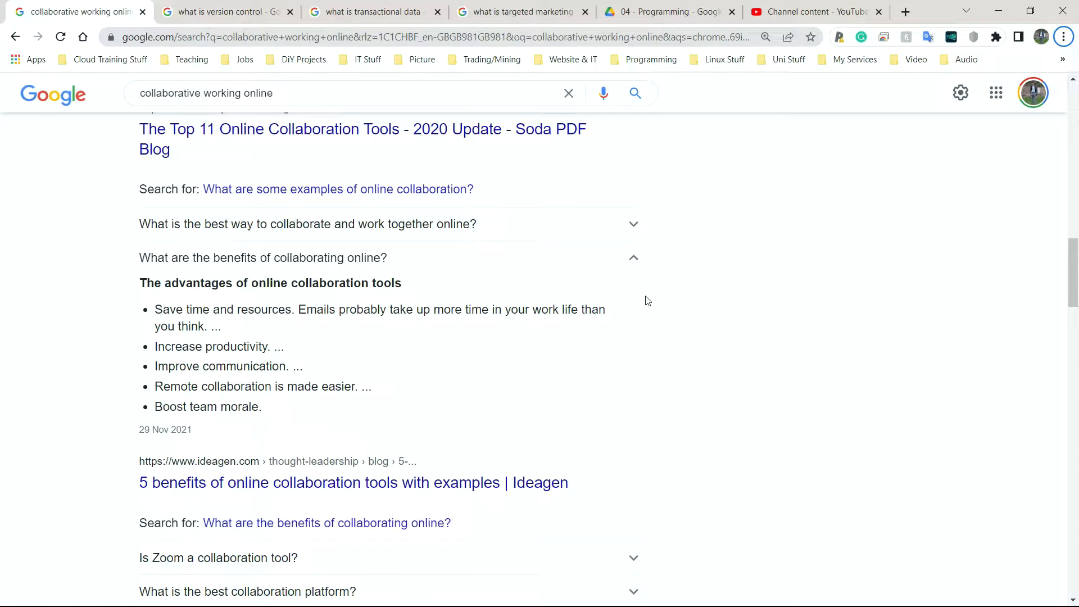
# Switch to the 'what is version control' tab to view its results and knowledge panel.
pyautogui.click(220, 11)
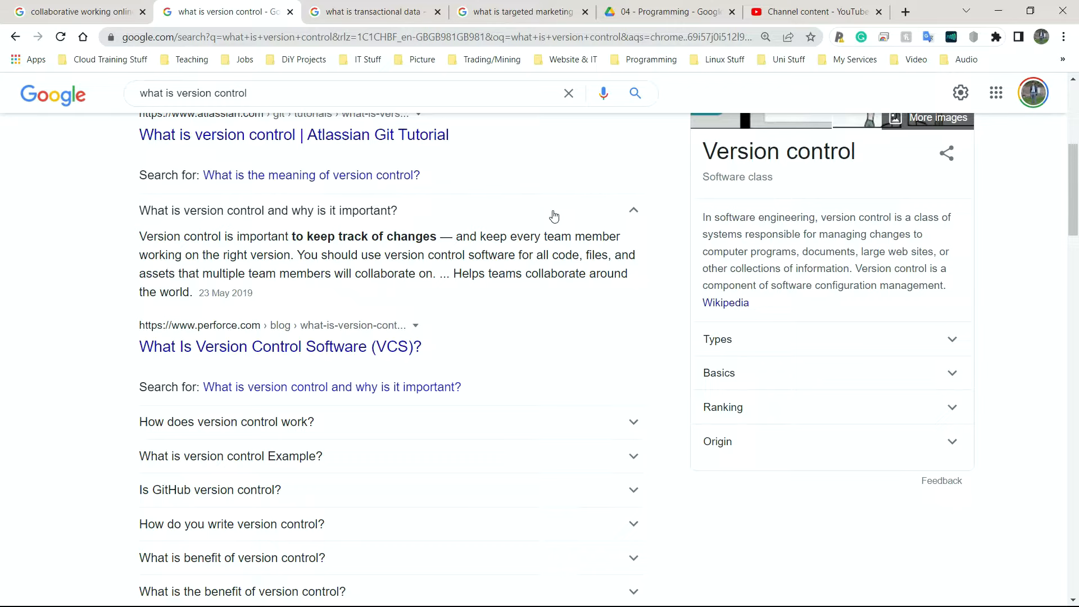
pyautogui.click(372, 11)
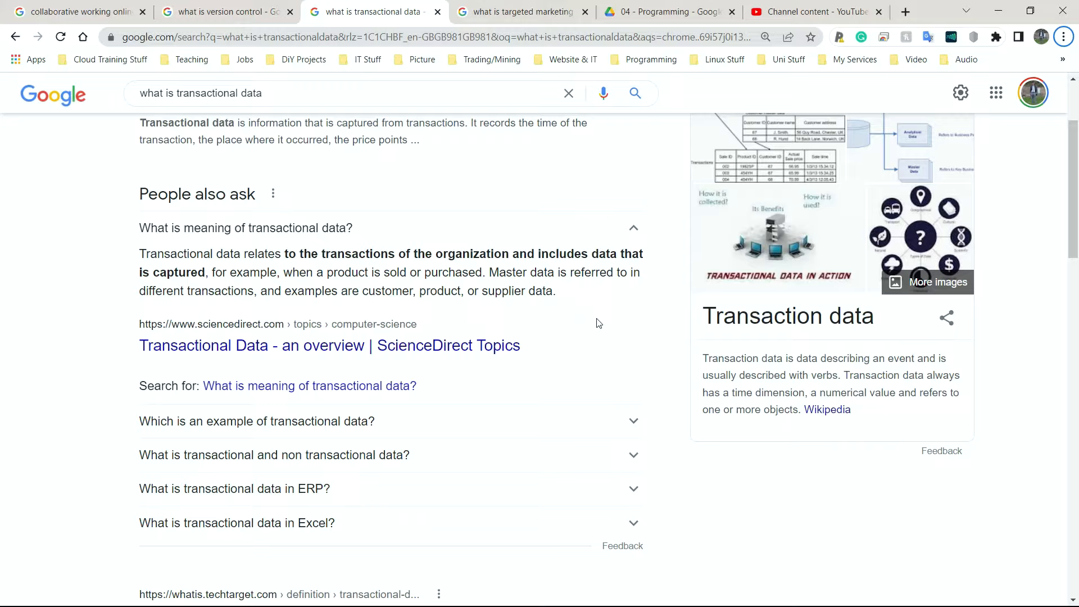
pyautogui.moveTo(681, 308)
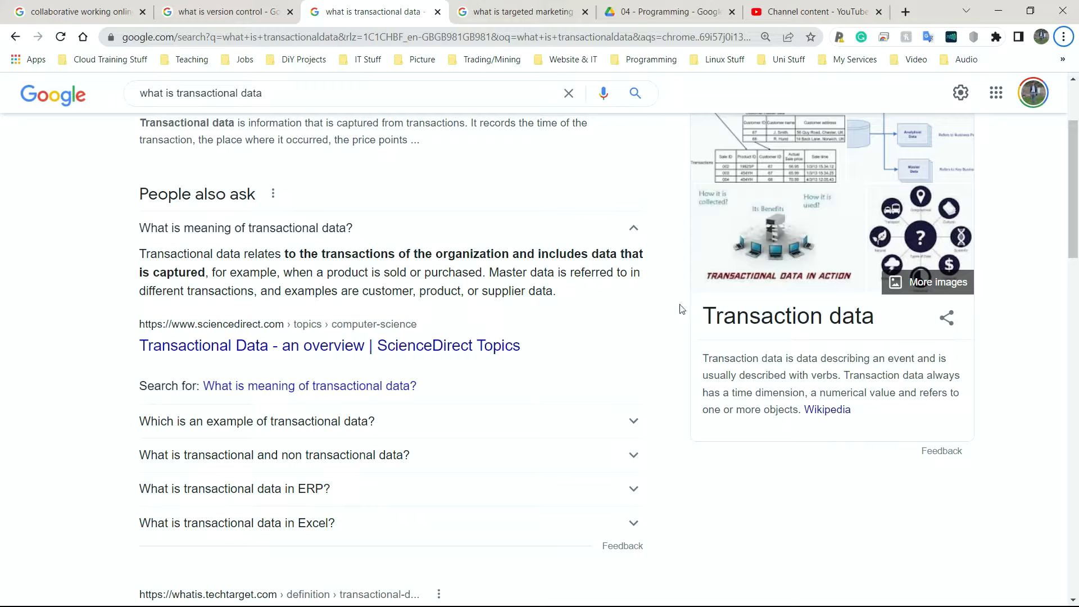
pyautogui.moveTo(530, 295)
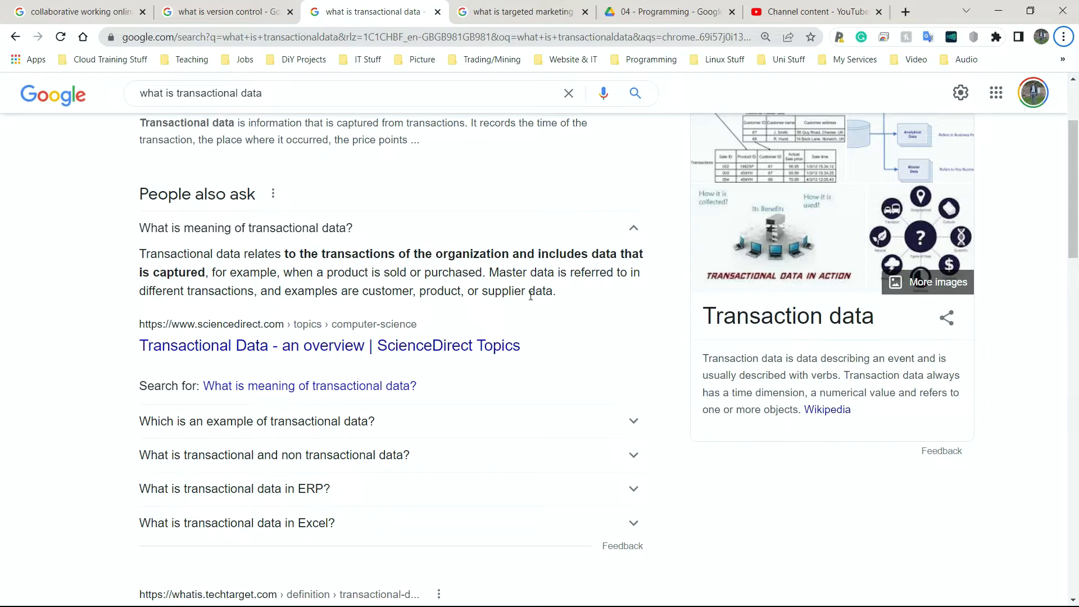
pyautogui.scroll(-3)
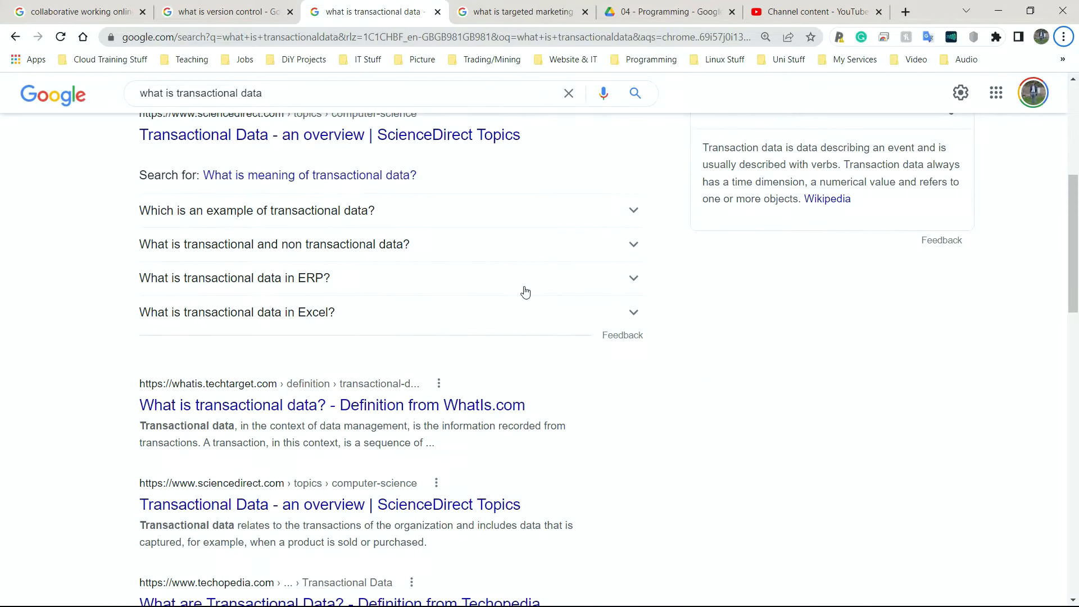
pyautogui.moveTo(525, 298)
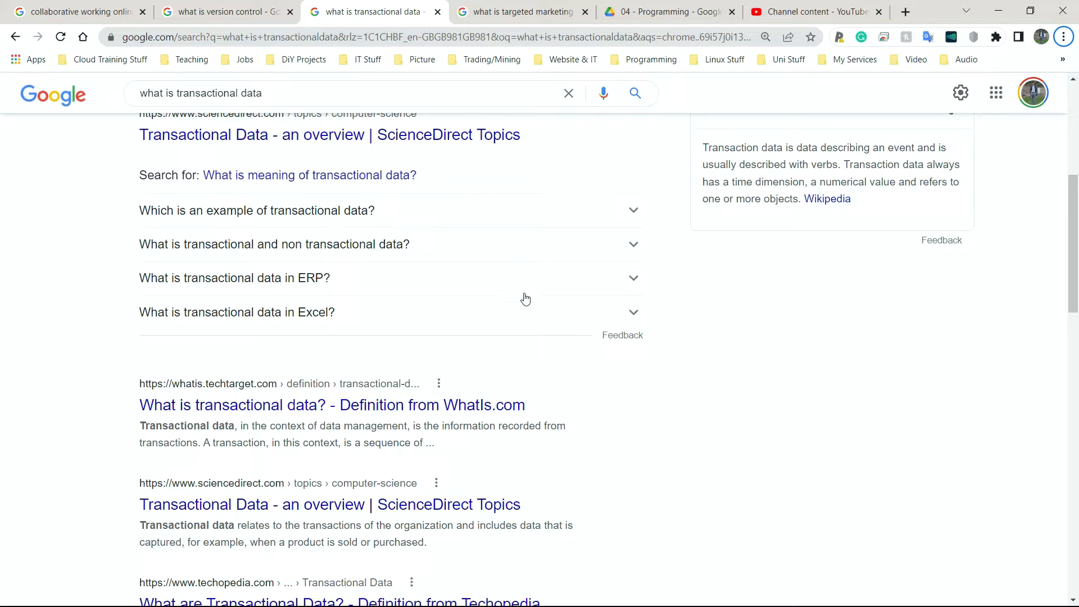
pyautogui.scroll(3)
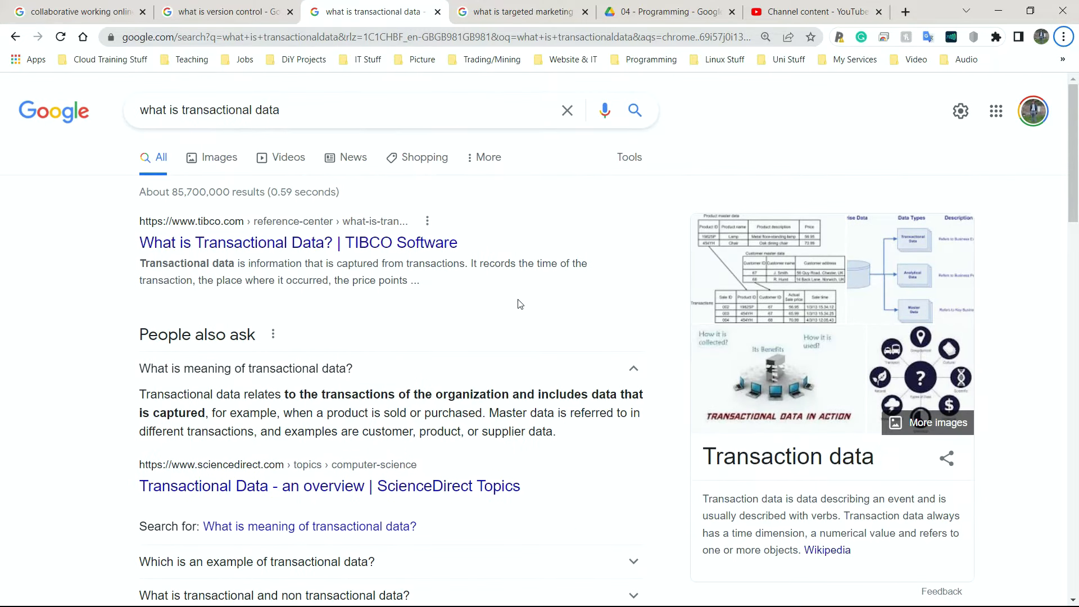
pyautogui.moveTo(512, 305)
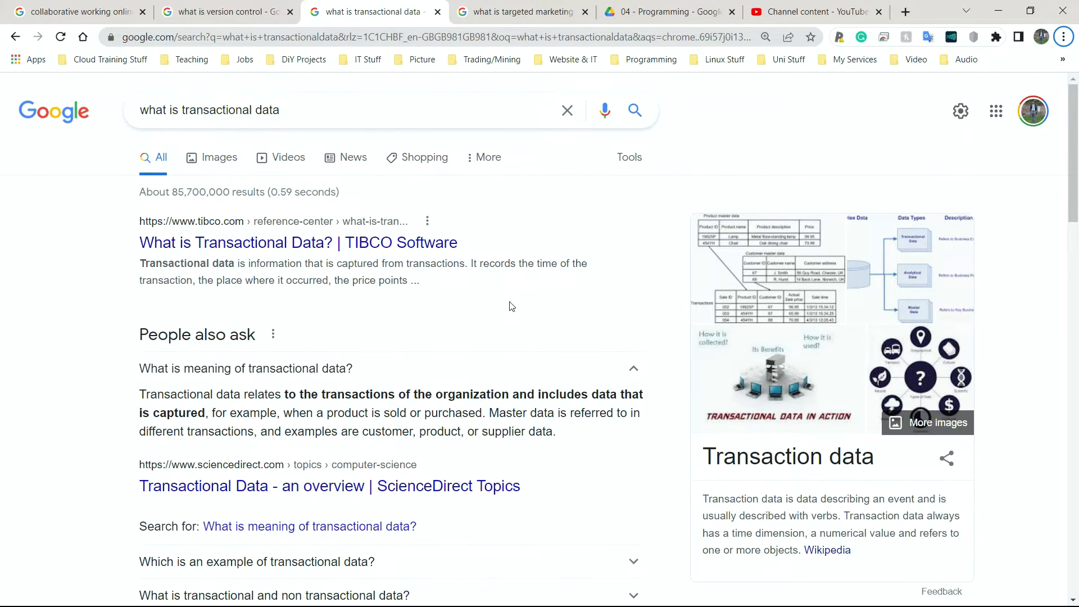
pyautogui.moveTo(491, 308)
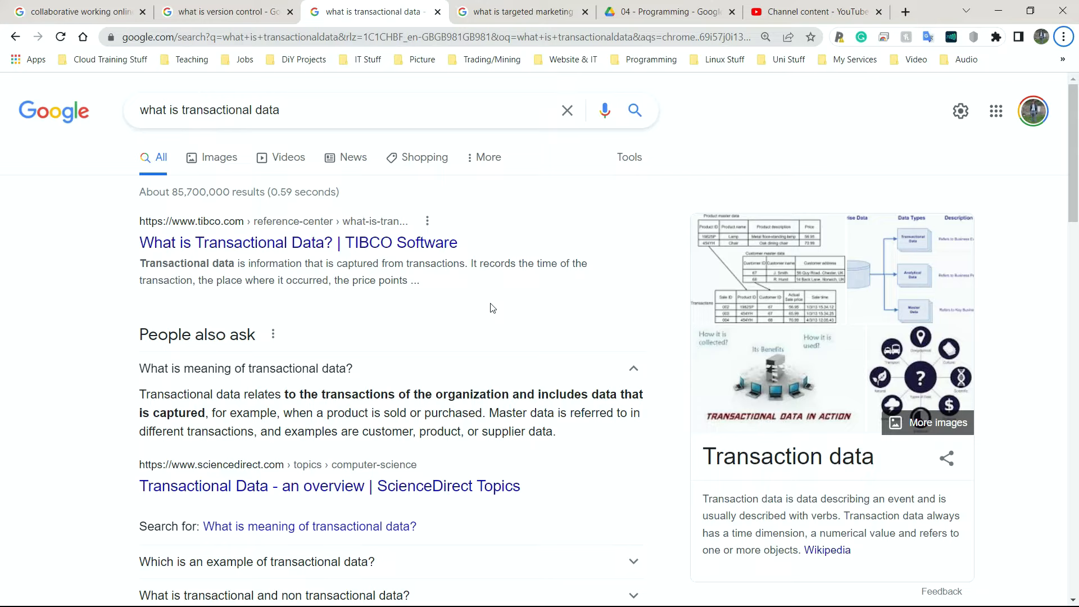
# Switch to the 'what is targeted marketing' tab showing its Google results.
pyautogui.click(519, 11)
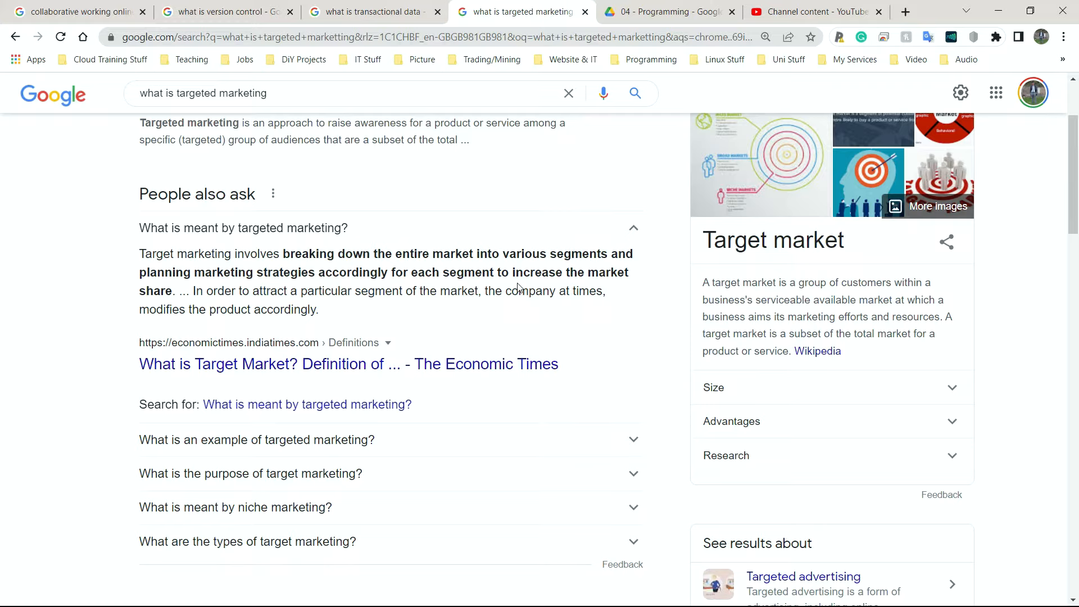
# Open the Amazon.co.uk homepage and scroll past the deals to the Recommended for you section.
pyautogui.click(905, 11)
pyautogui.write('AMA')
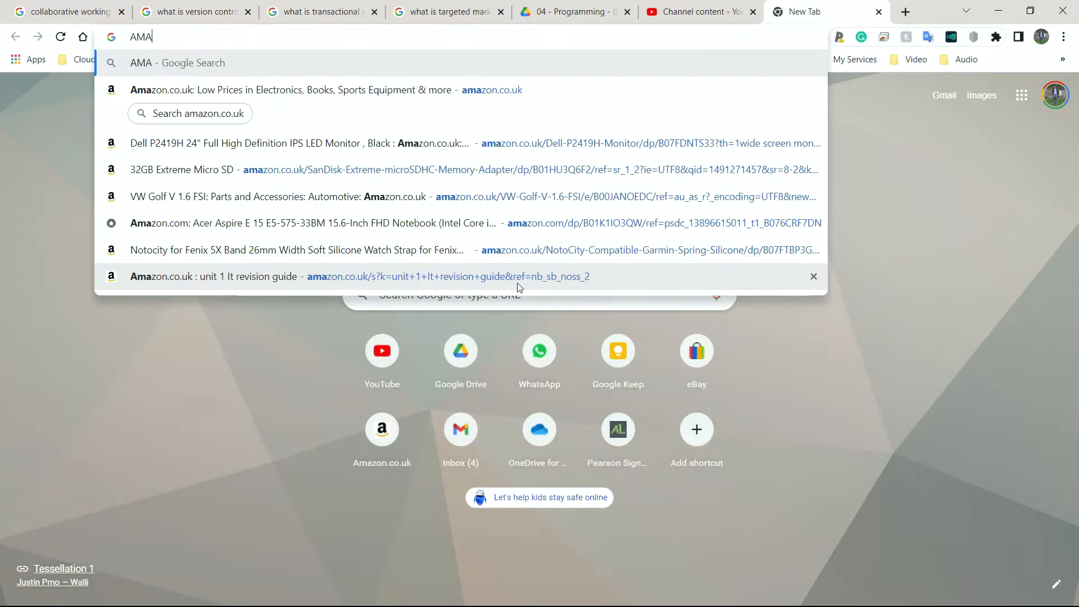
pyautogui.click(293, 90)
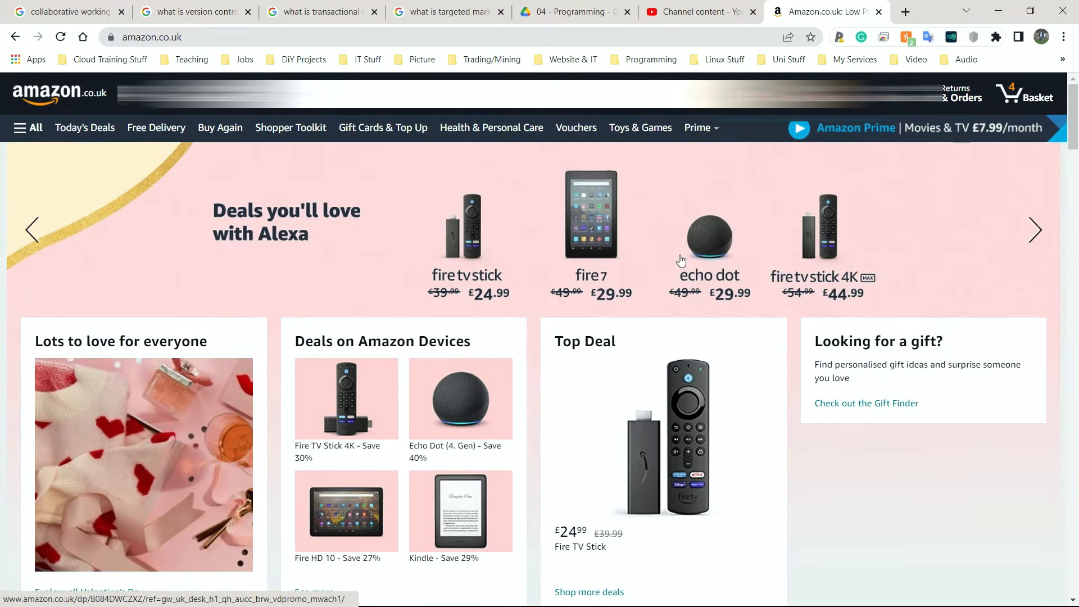
pyautogui.moveTo(686, 379)
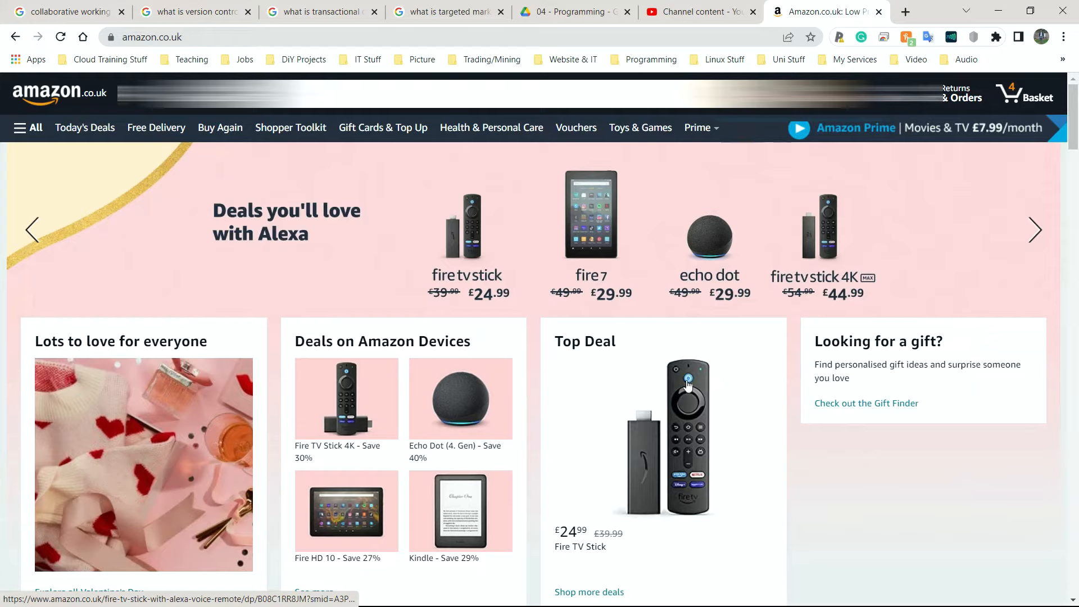
pyautogui.moveTo(445, 514)
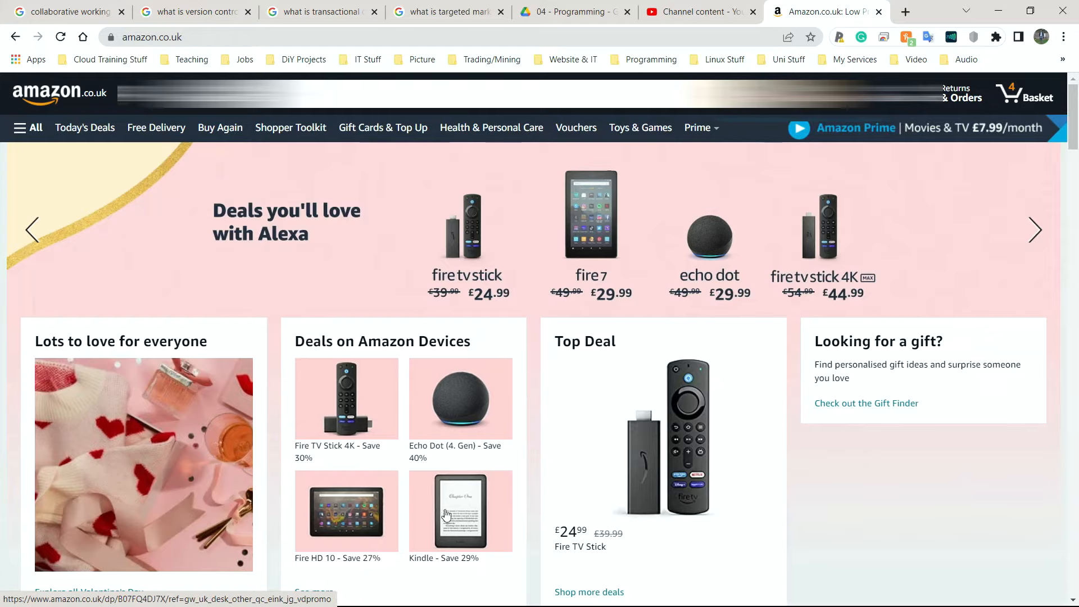
pyautogui.scroll(-3)
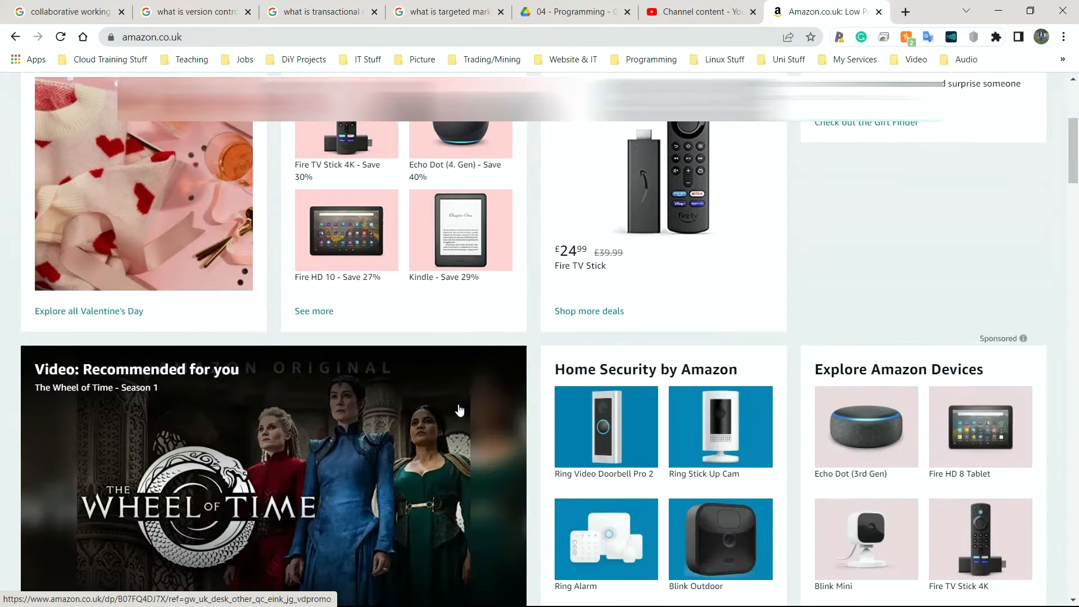
pyautogui.scroll(-3)
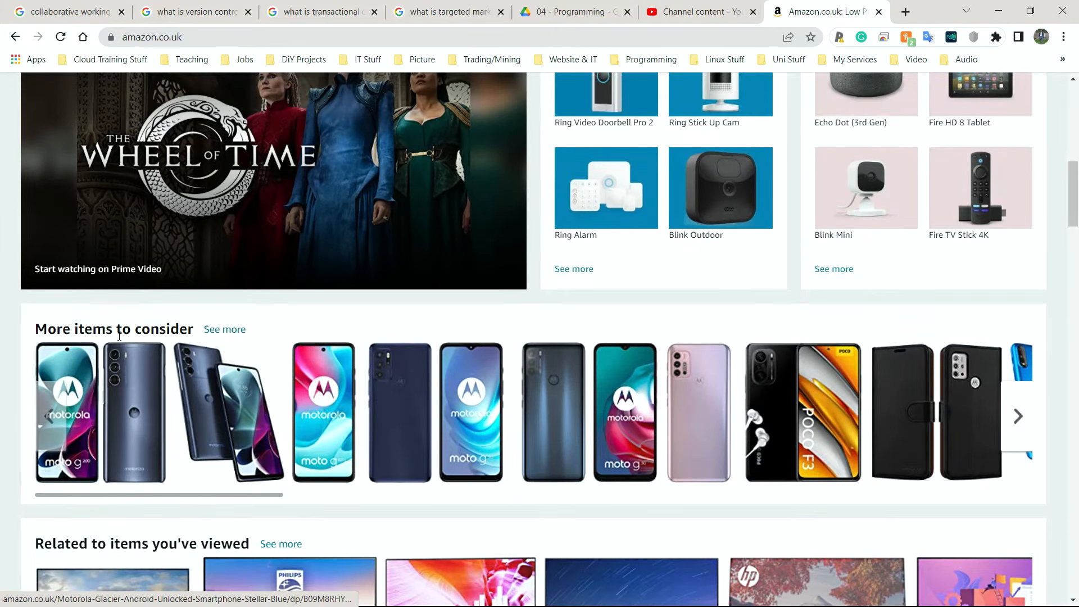
# Scroll down through Related to items you've viewed, browsing history and shopping trends to the Outlet deals.
pyautogui.scroll(-3)
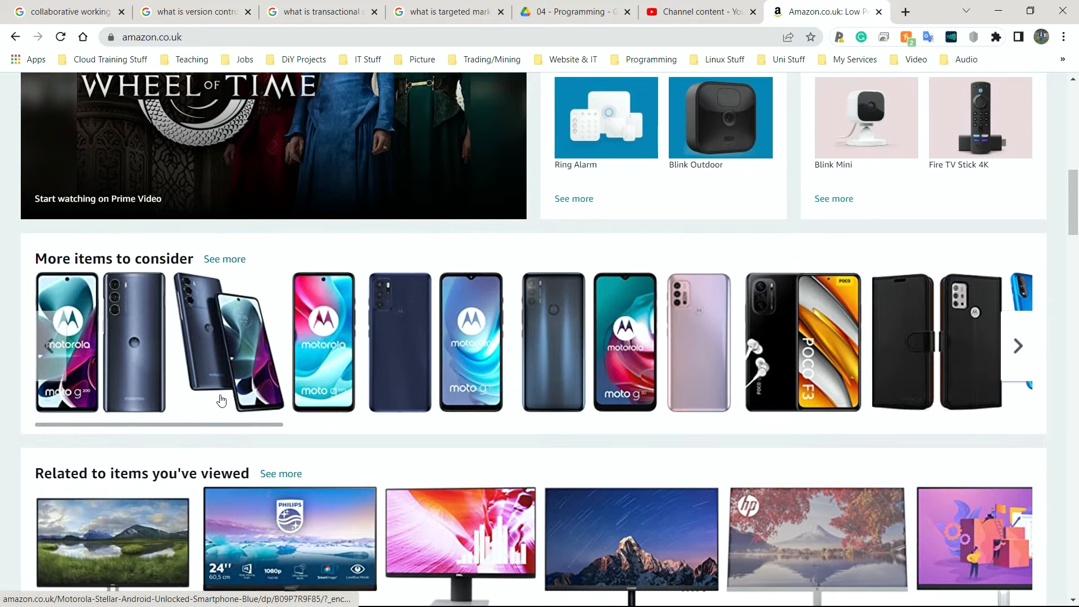
pyautogui.scroll(-3)
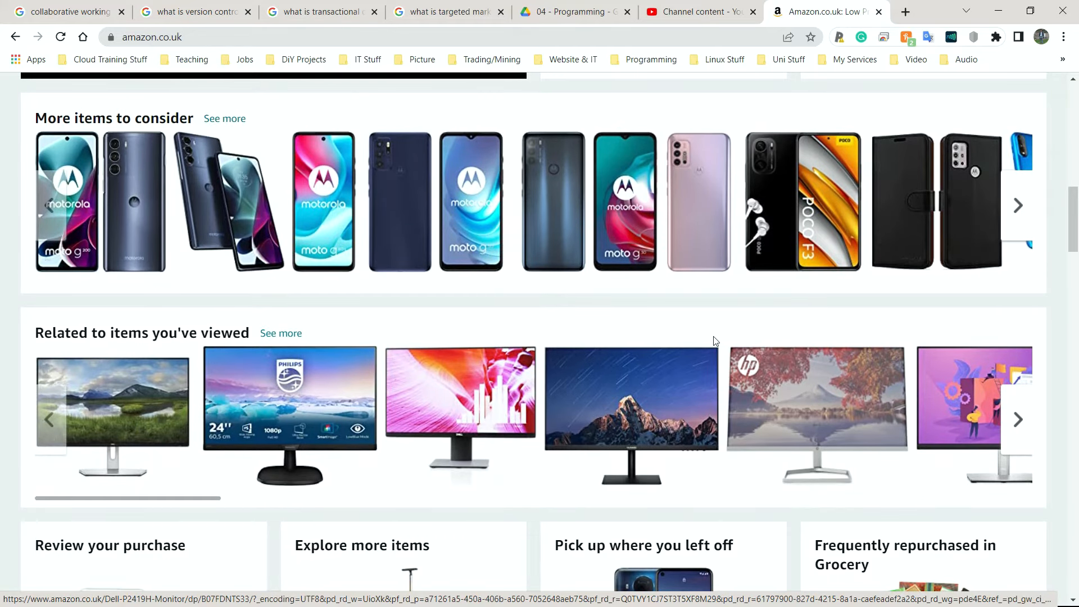
pyautogui.scroll(-3)
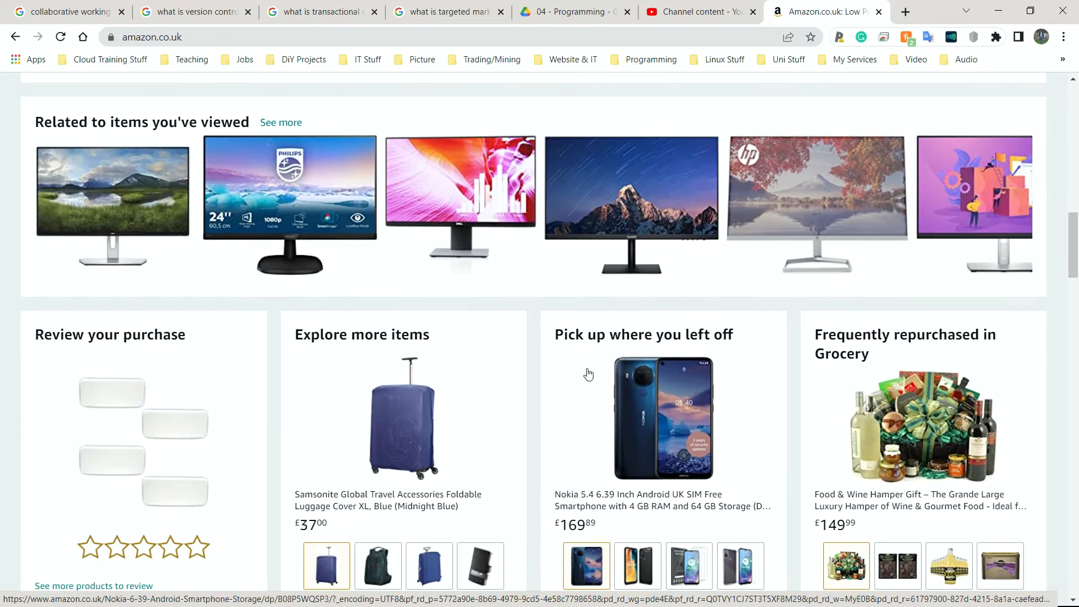
pyautogui.moveTo(702, 425)
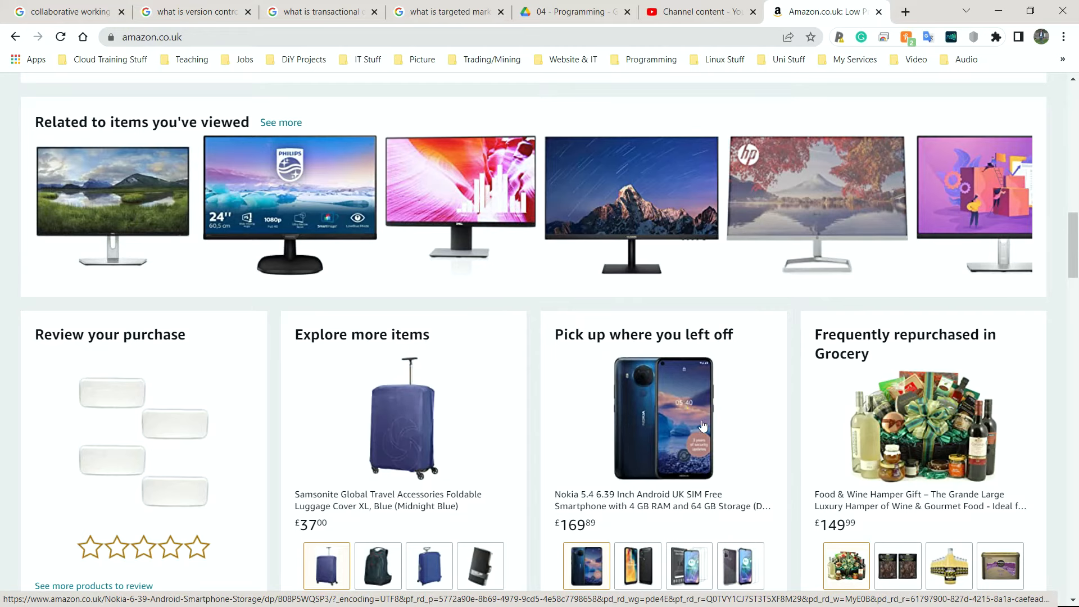
pyautogui.scroll(-3)
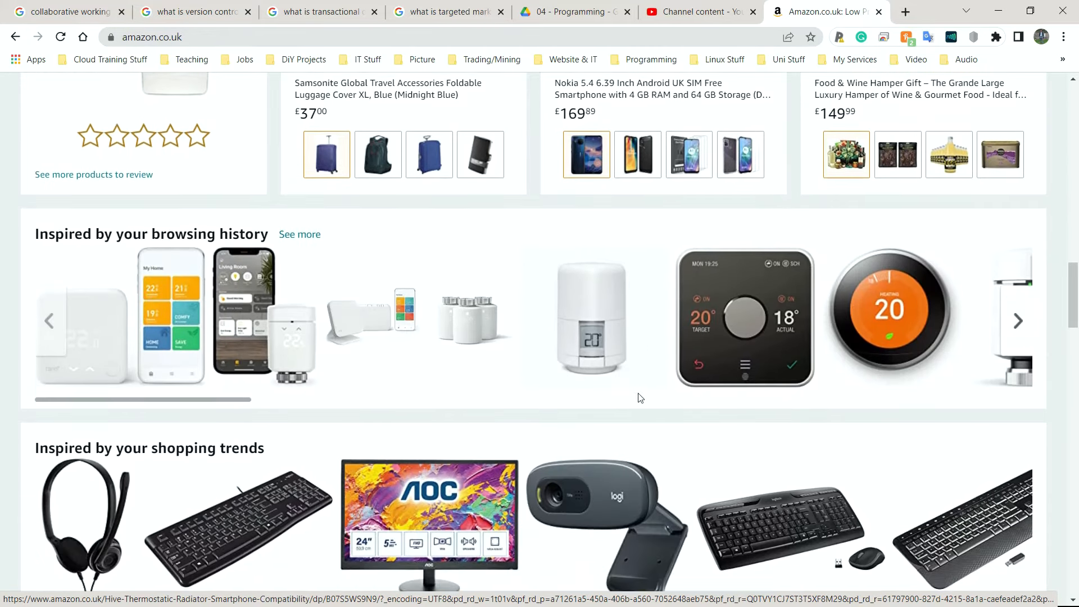
pyautogui.scroll(-3)
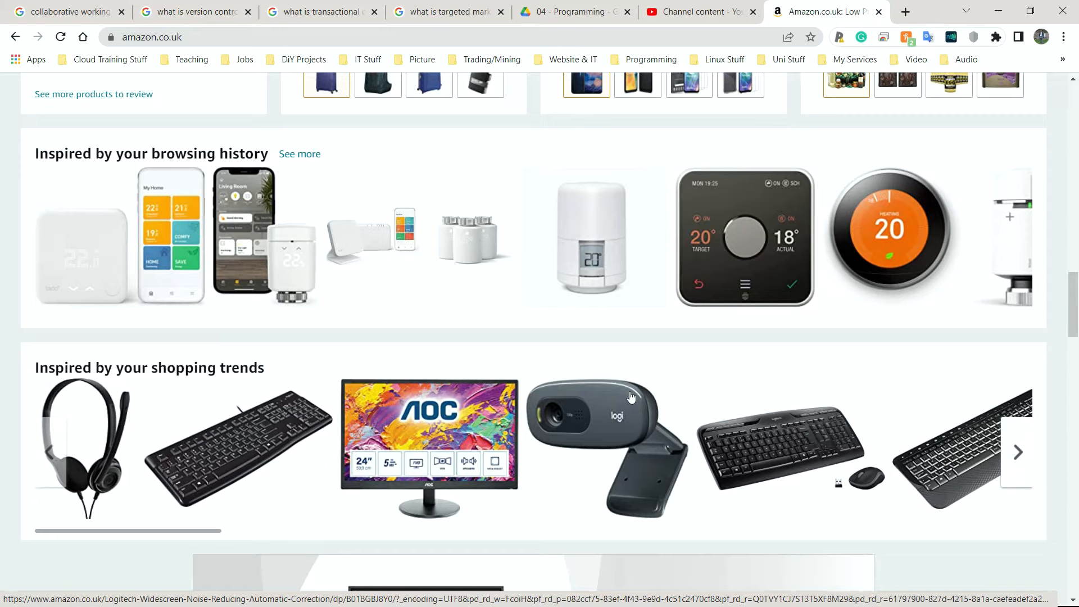
pyautogui.scroll(-3)
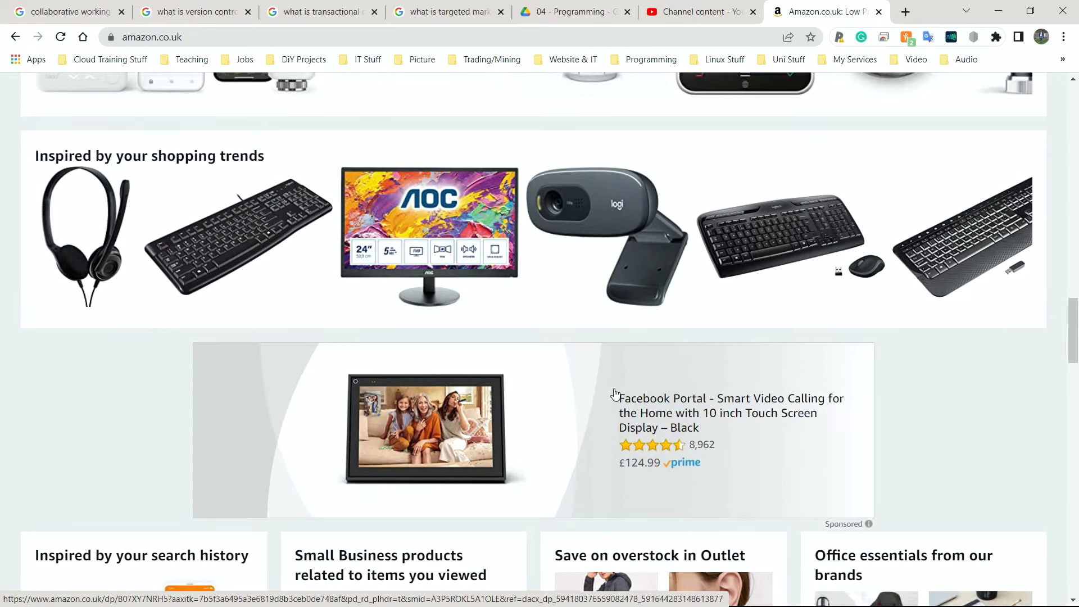
pyautogui.scroll(-3)
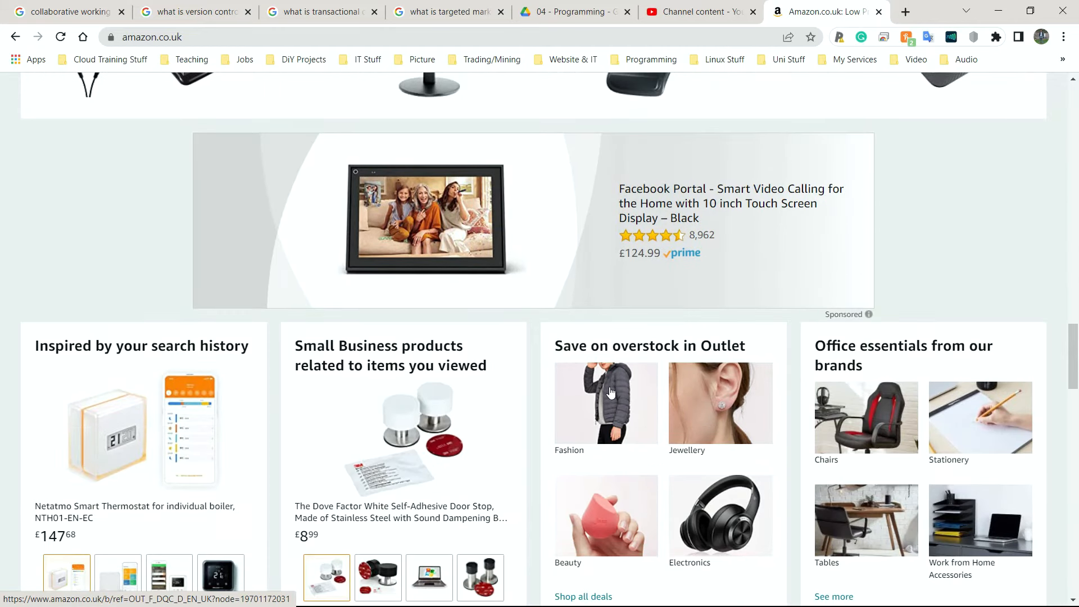
pyautogui.moveTo(678, 402)
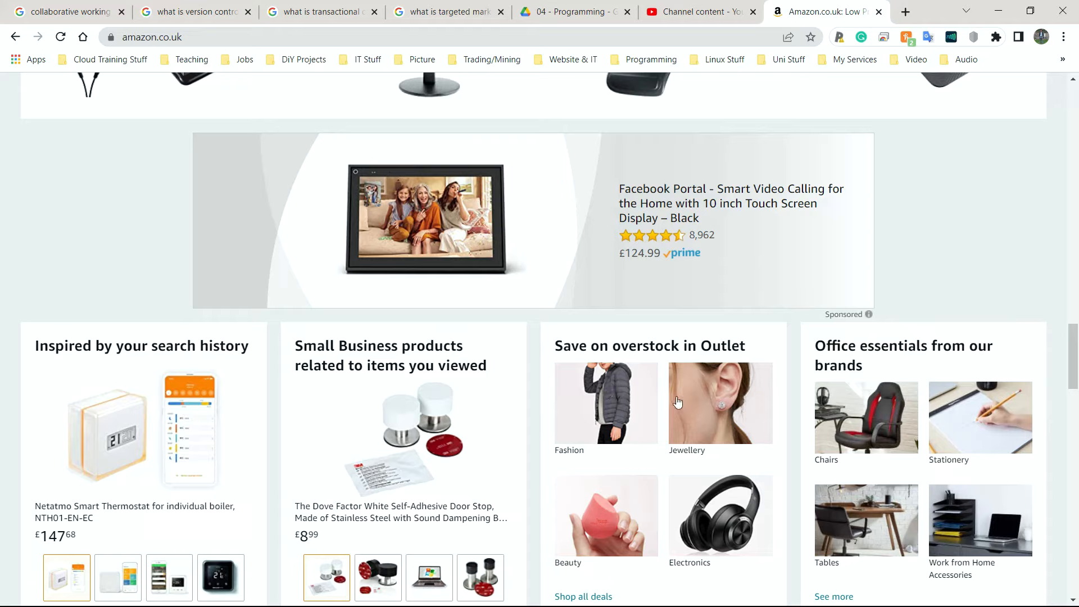
pyautogui.moveTo(735, 399)
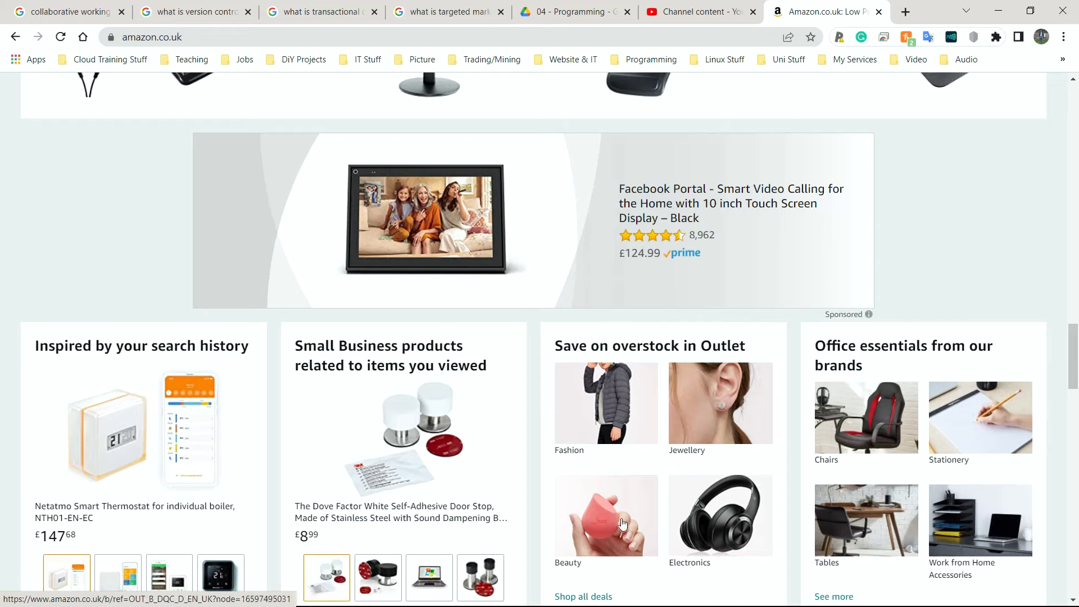
pyautogui.moveTo(705, 402)
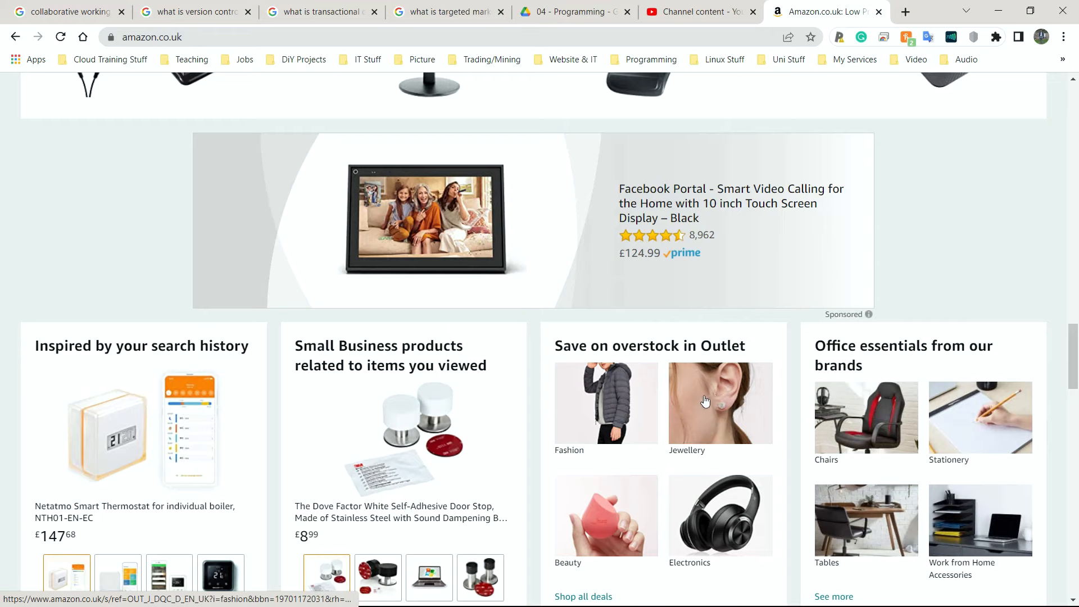
pyautogui.moveTo(700, 405)
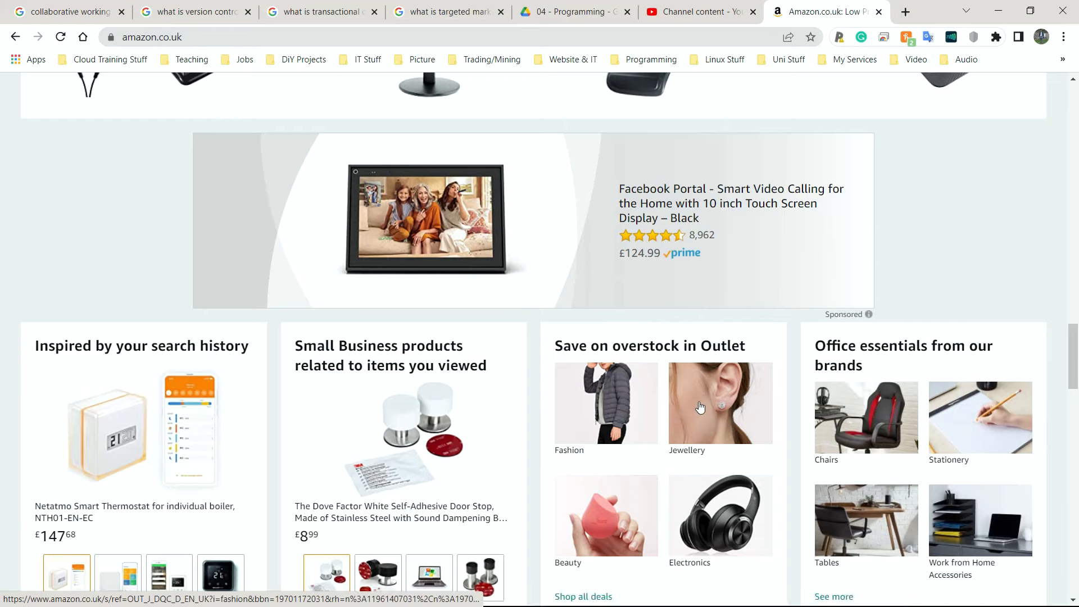
# Scroll back up to the Inspired by your browsing history carousel and the review and pick-up-where-you-left-off panels.
pyautogui.scroll(3)
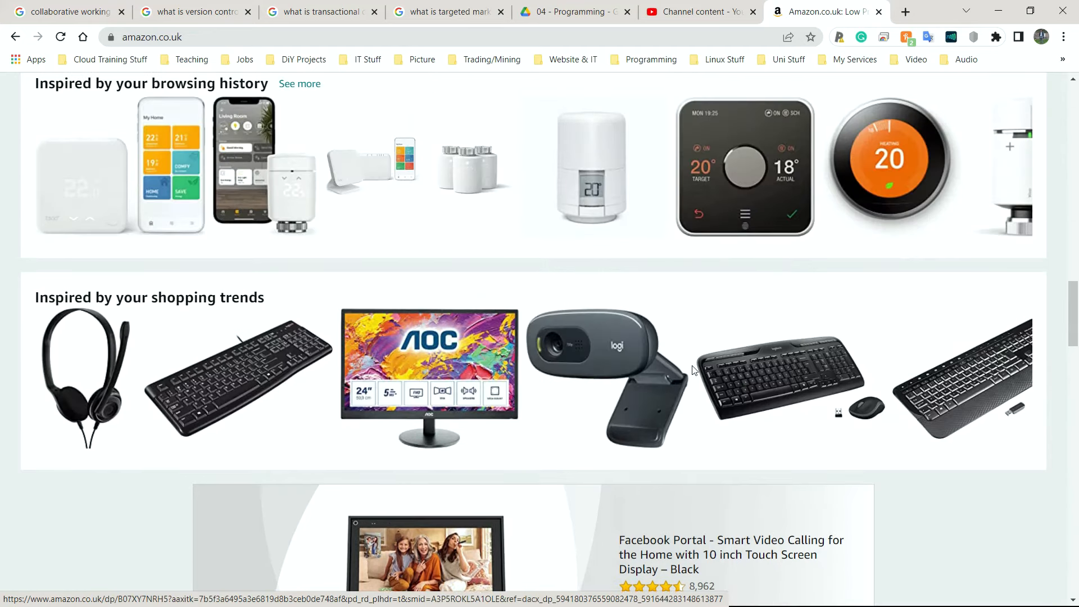
pyautogui.scroll(3)
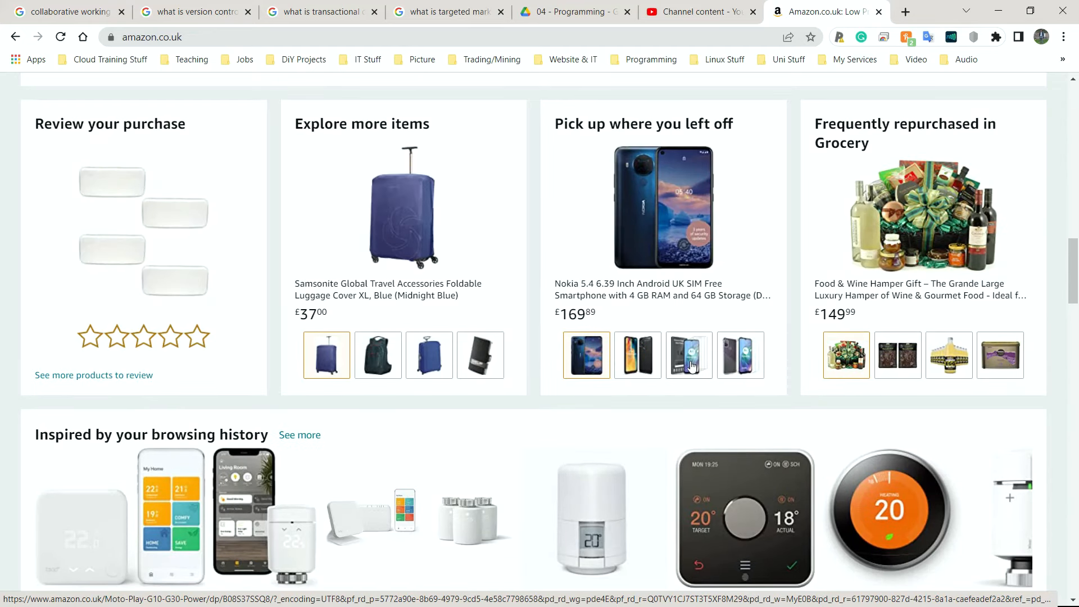
pyautogui.scroll(-3)
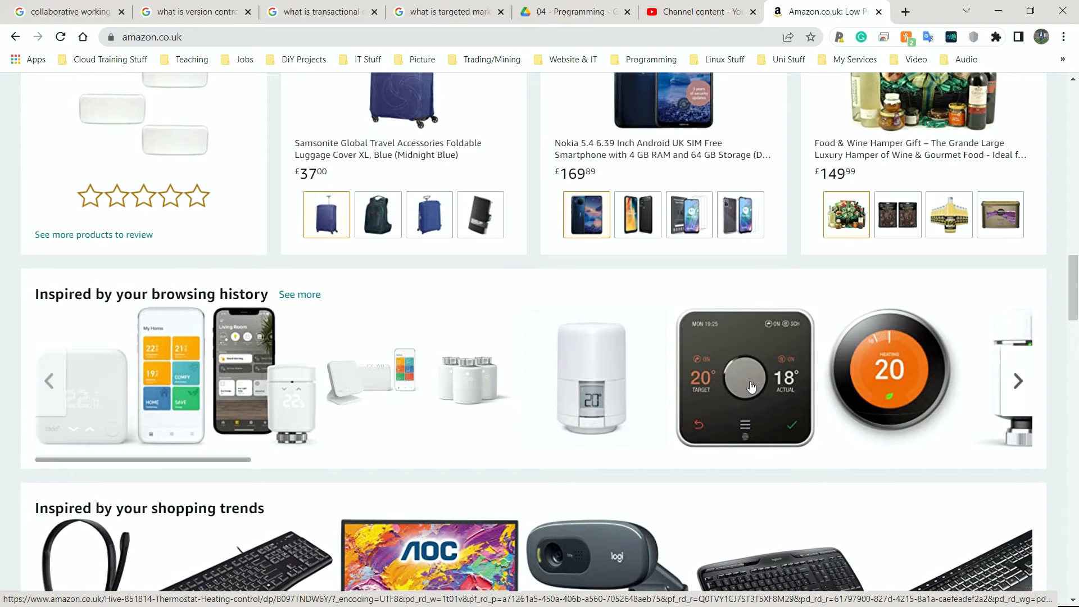
pyautogui.moveTo(746, 384)
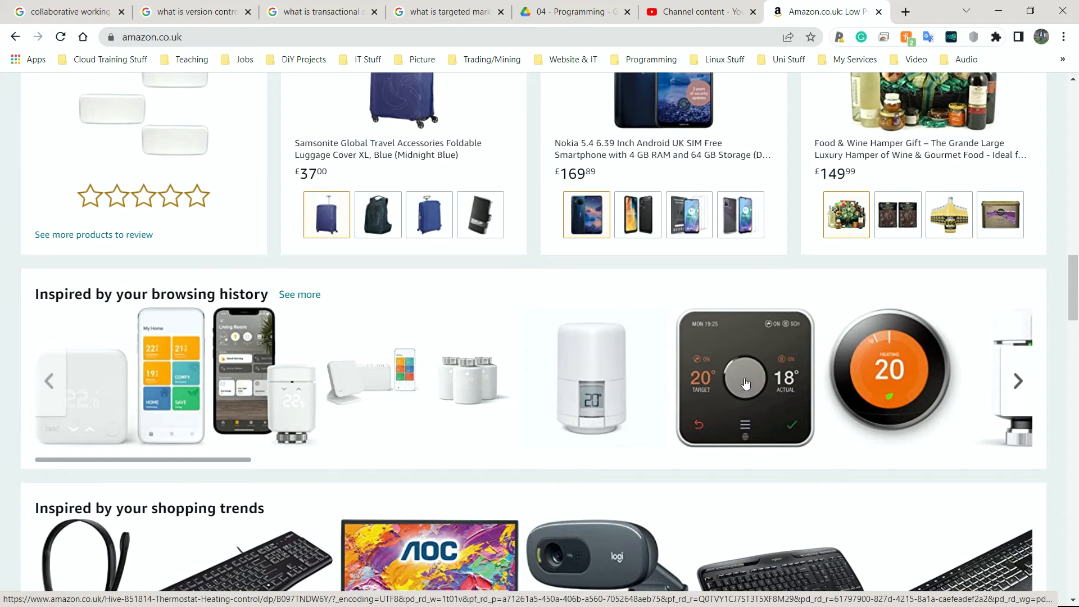
pyautogui.moveTo(716, 353)
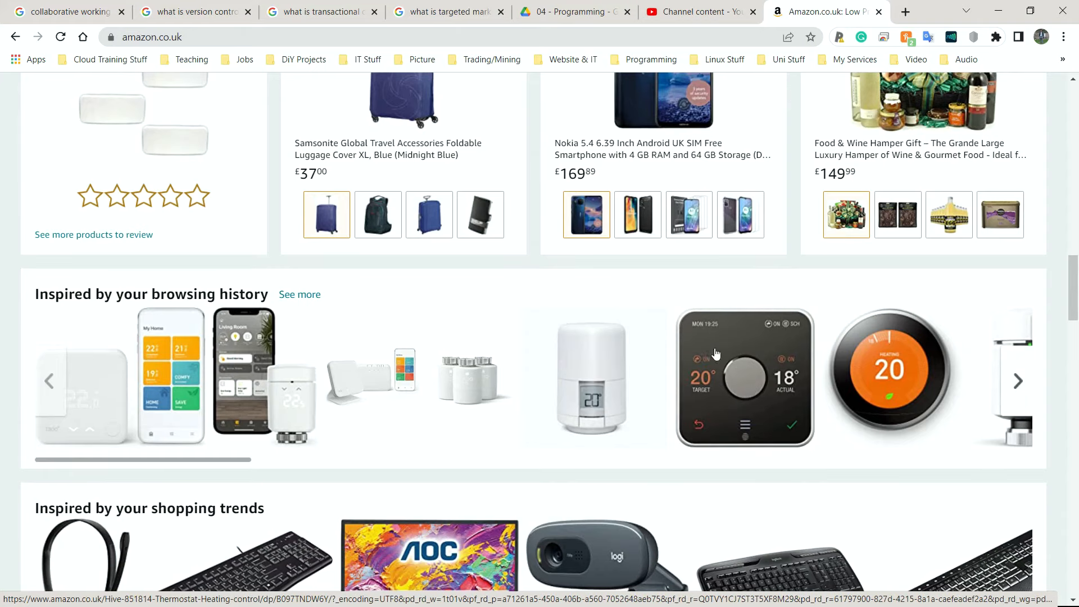
pyautogui.moveTo(778, 355)
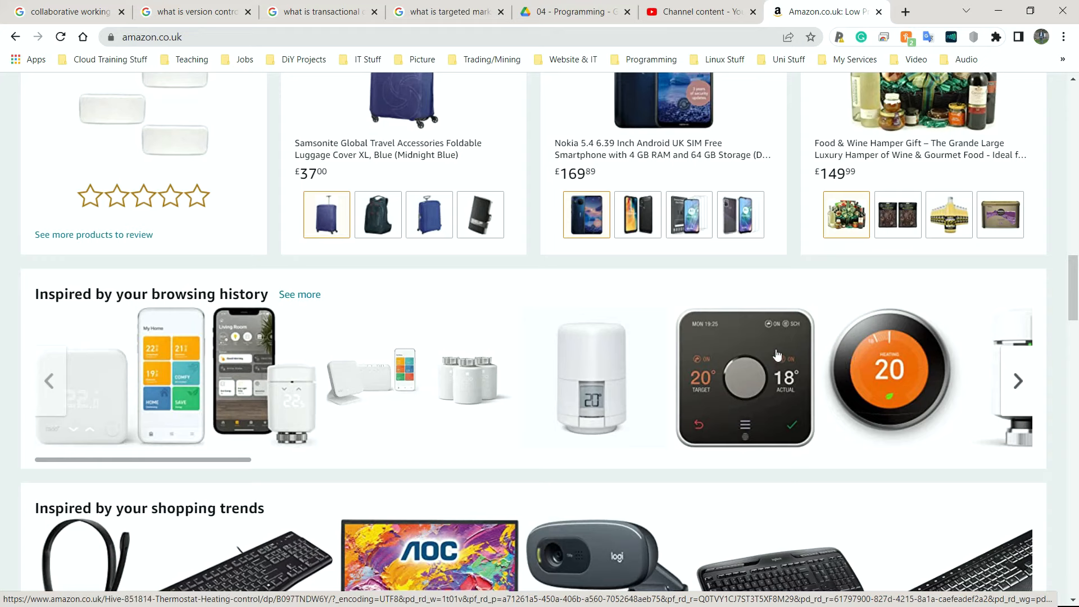
pyautogui.moveTo(766, 342)
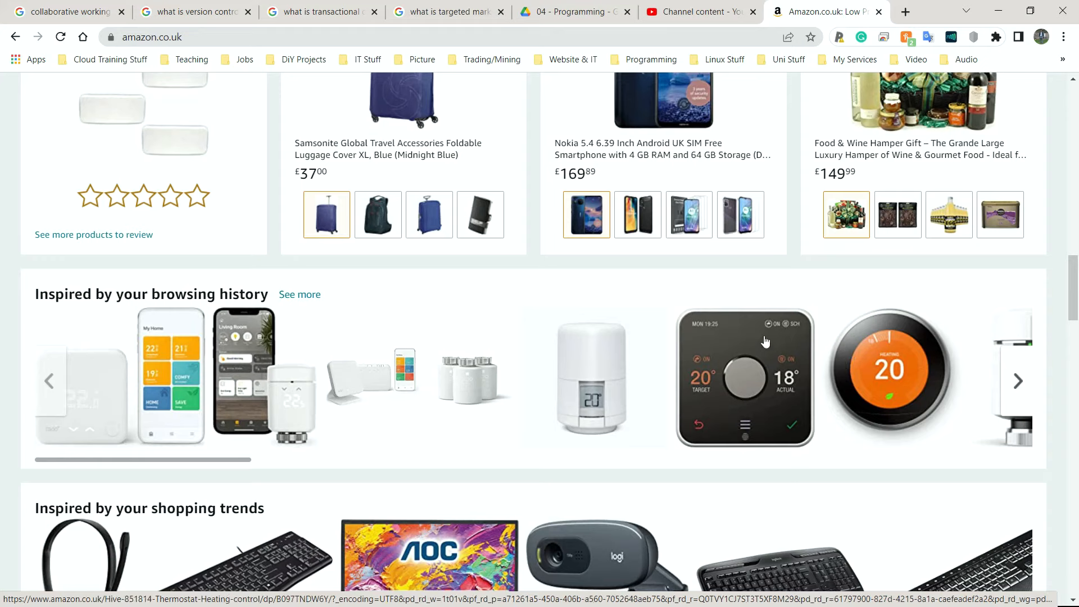